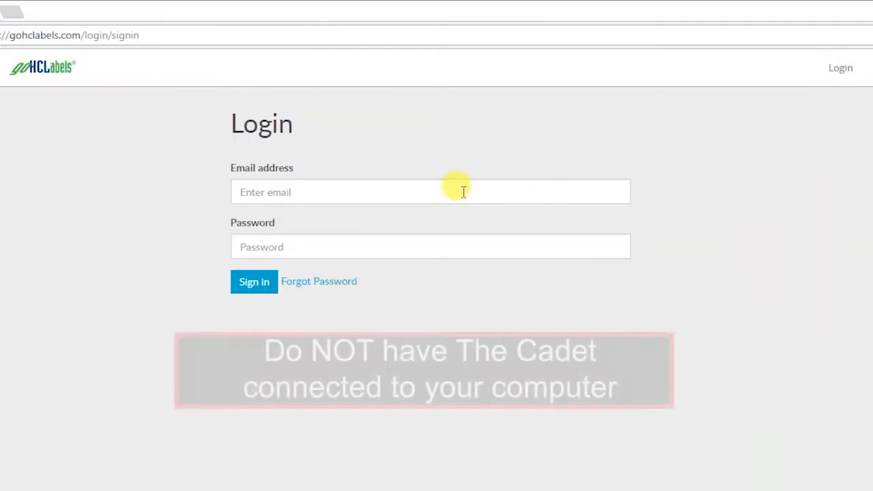
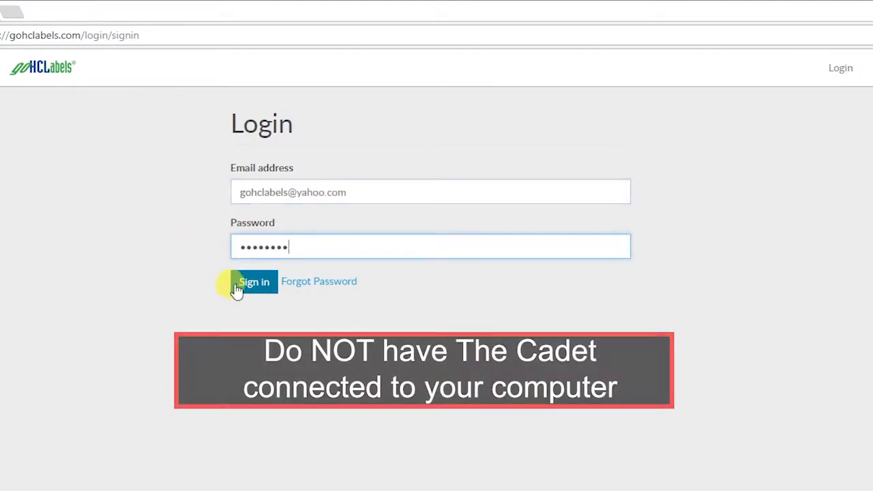
Sign in to GoHCLabels with the entered email and password to reach the dashboard
click(253, 281)
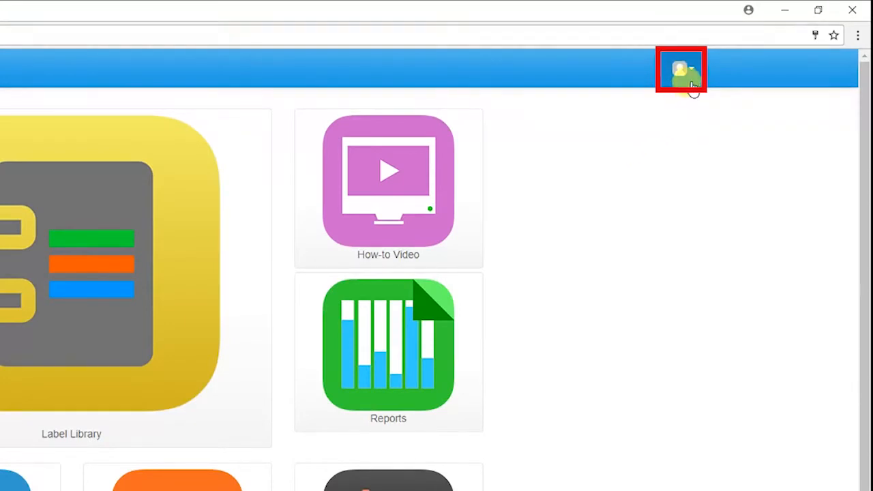
Download the Euclid Print installer from the account menu and launch the .exe
click(679, 68)
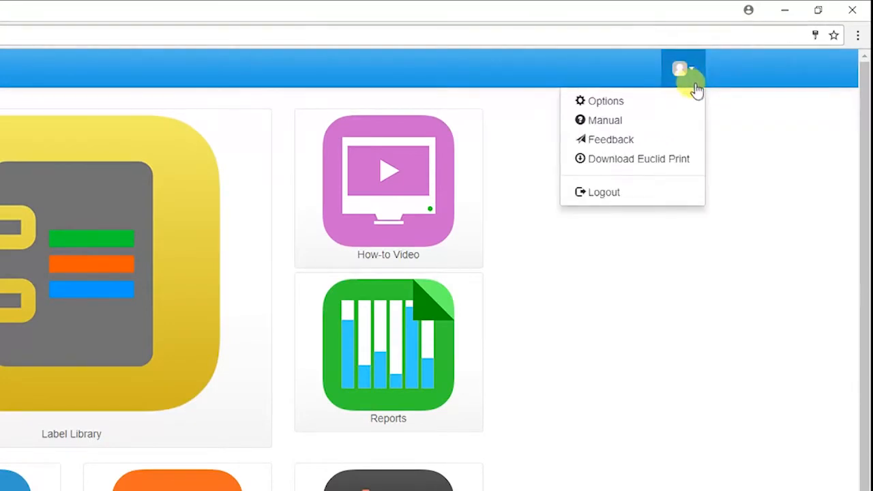
mouse_move(706, 150)
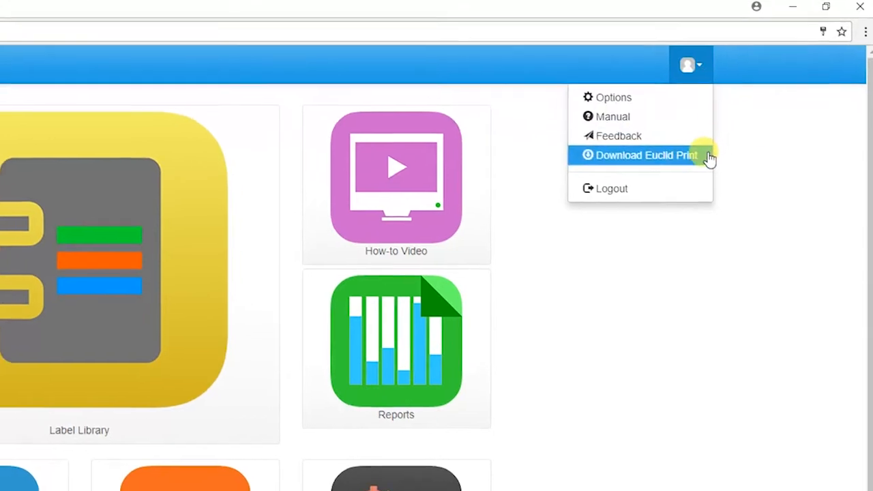
click(646, 155)
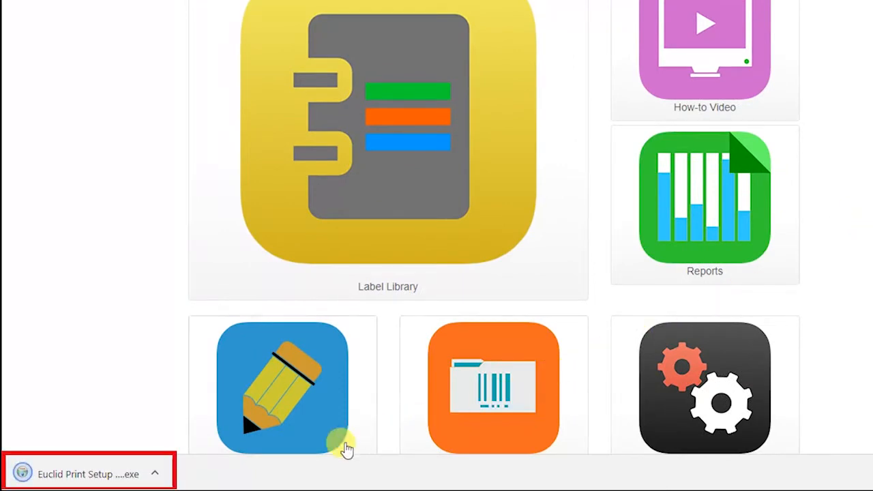
mouse_move(75, 475)
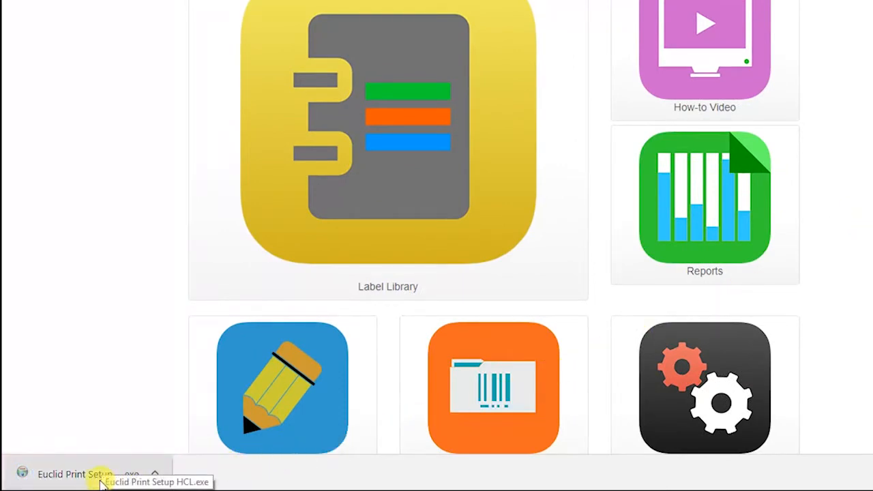
click(74, 475)
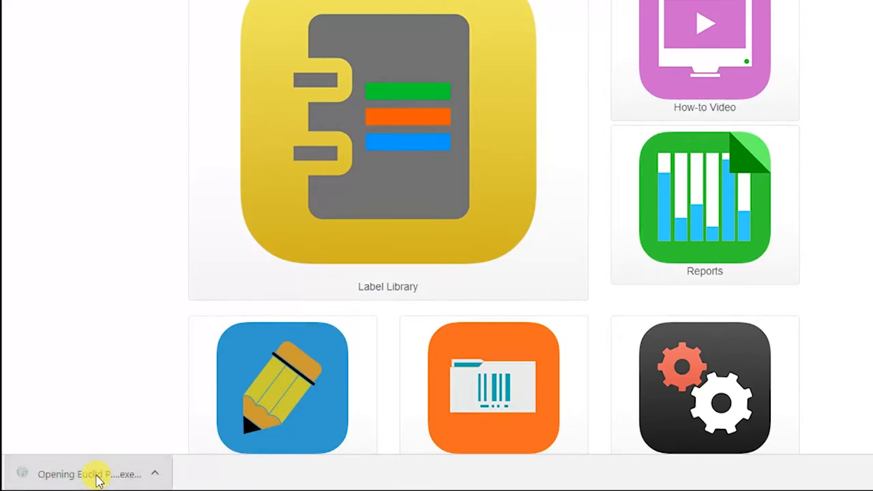
click(88, 475)
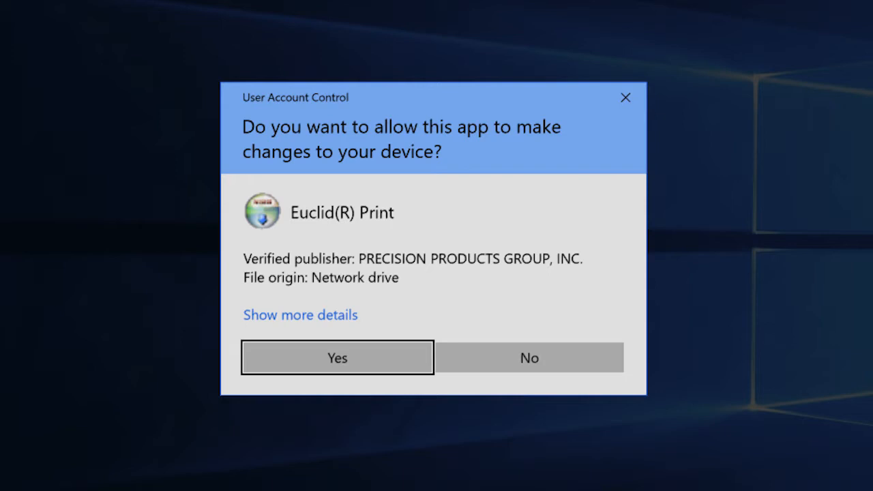
Allow the installer in User Account Control and continue past the Setup Wizard welcome page
click(337, 357)
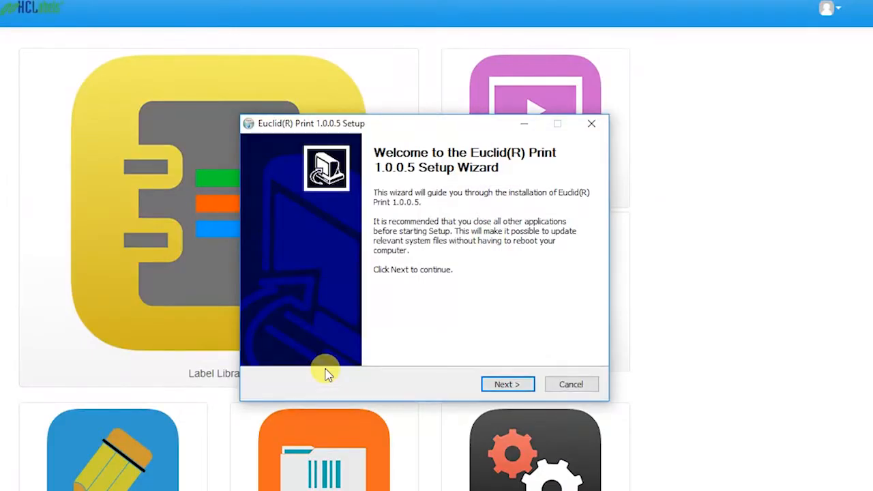
mouse_move(445, 371)
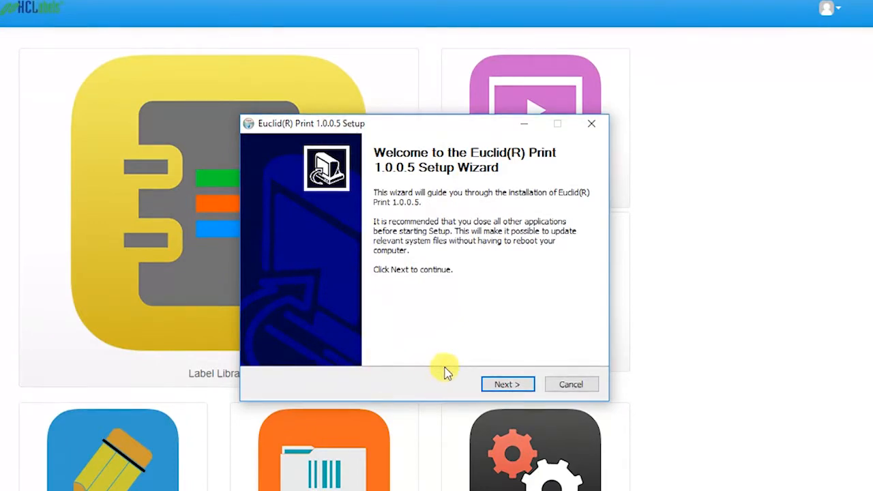
click(507, 385)
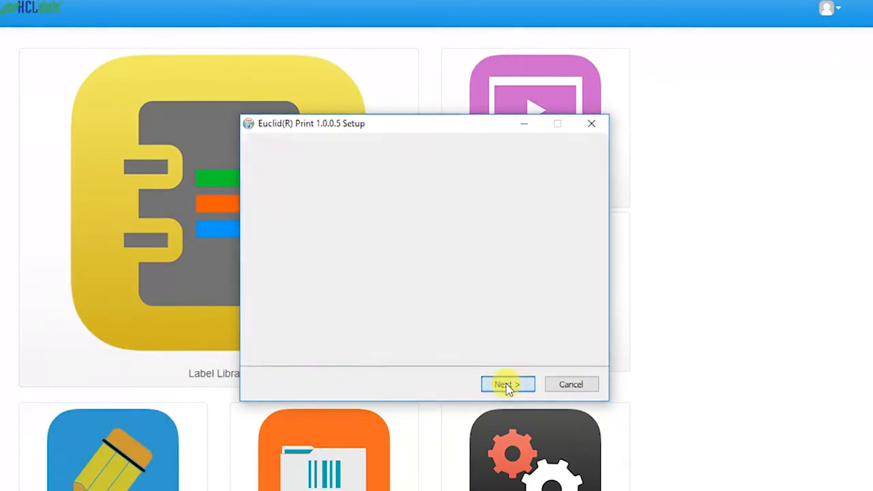
click(507, 385)
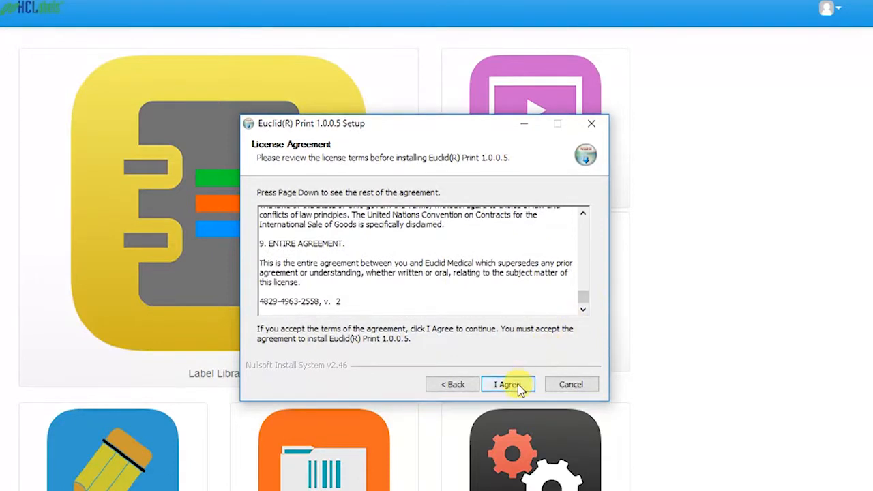
Accept the license agreement and keep the Euclid Print component selected
click(507, 385)
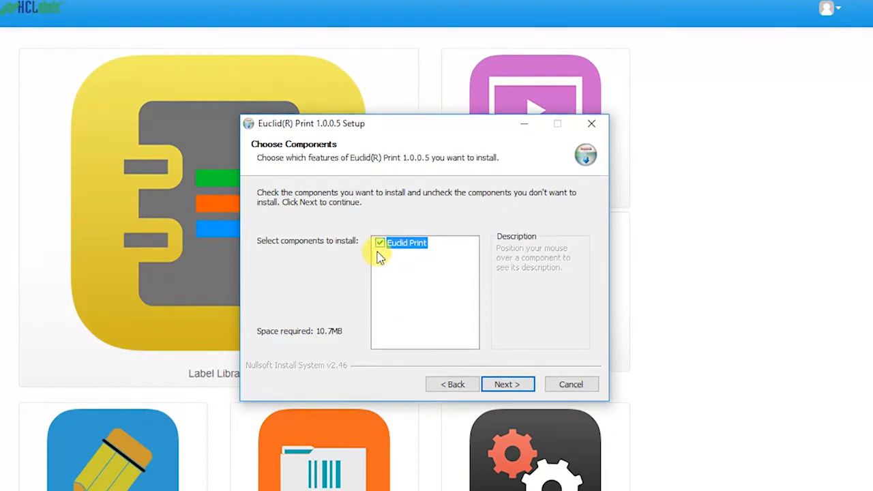
mouse_move(425, 282)
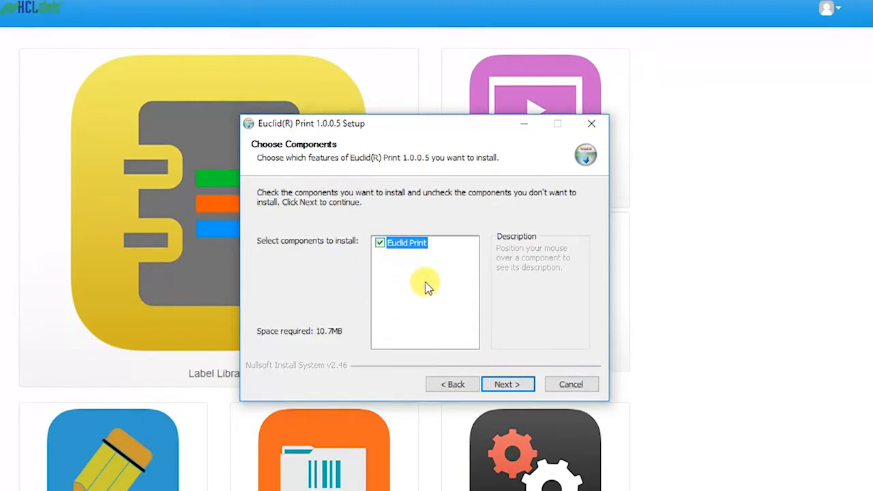
mouse_move(507, 385)
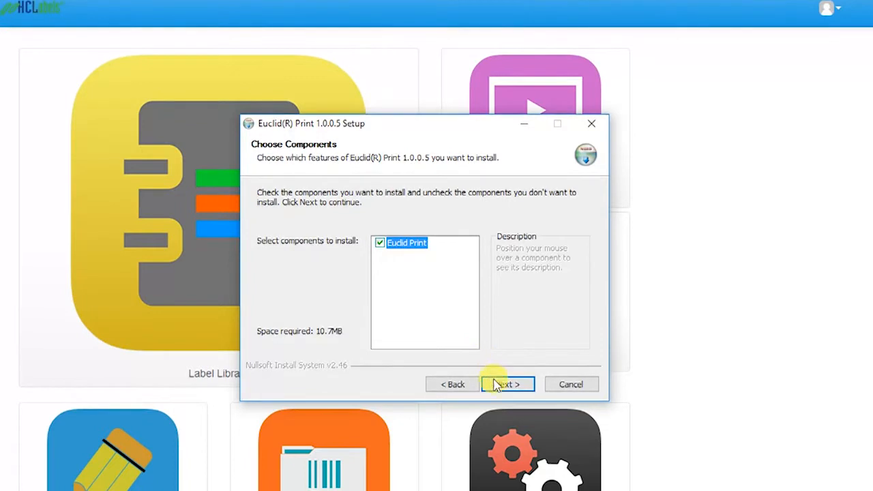
click(507, 384)
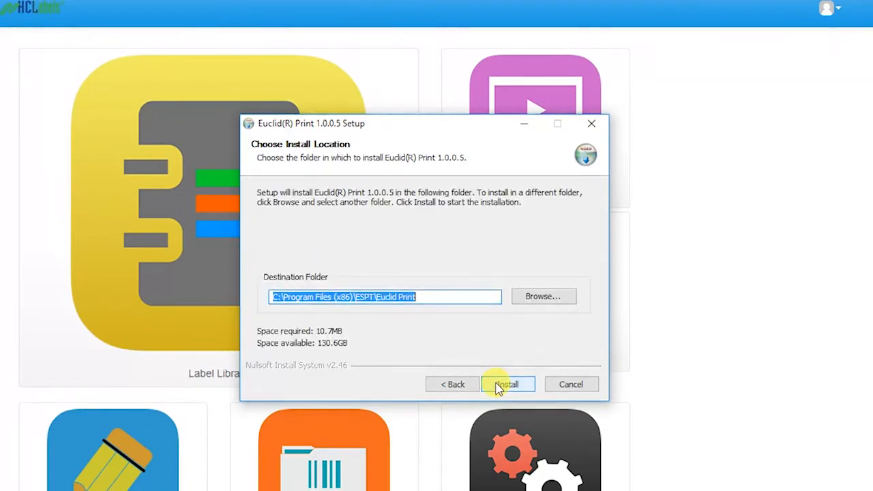
mouse_move(305, 312)
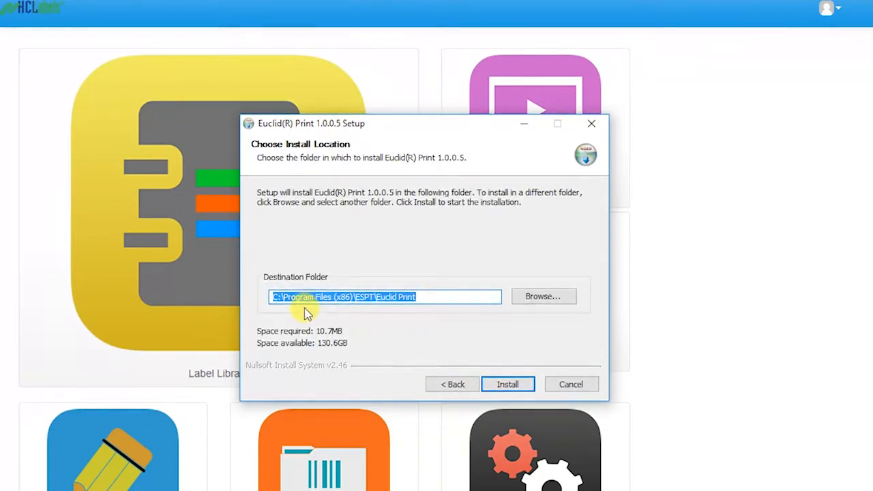
mouse_move(344, 311)
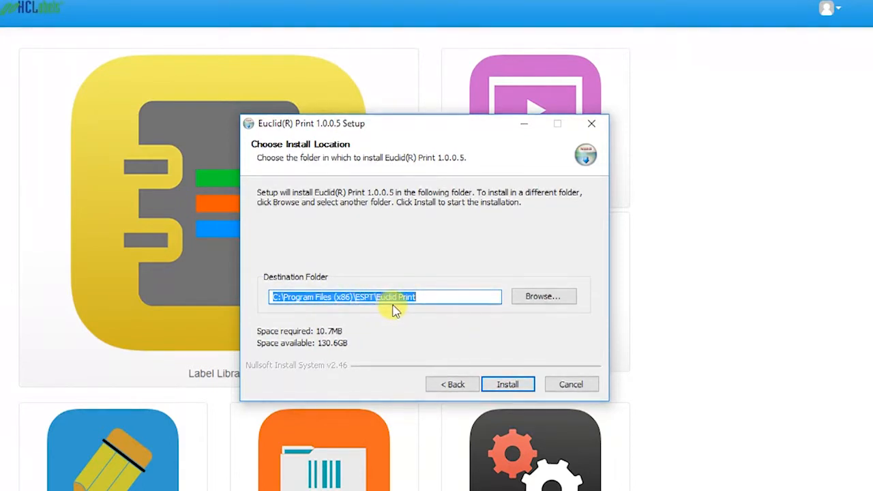
mouse_move(453, 325)
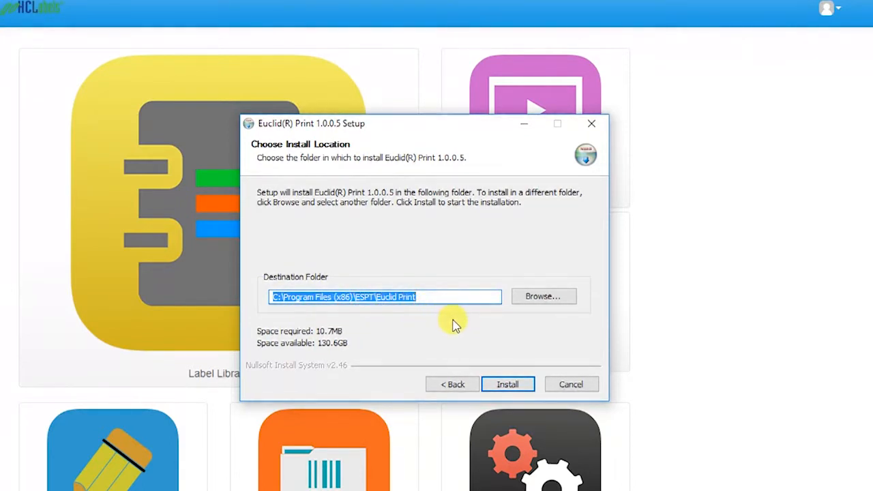
mouse_move(507, 384)
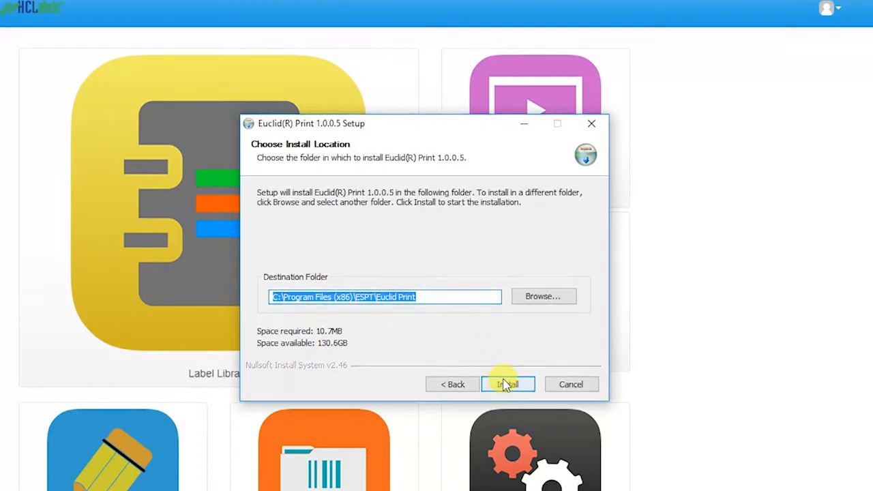
Install Euclid Print to the default folder and finish with Run Euclid(R) Print checked
click(507, 385)
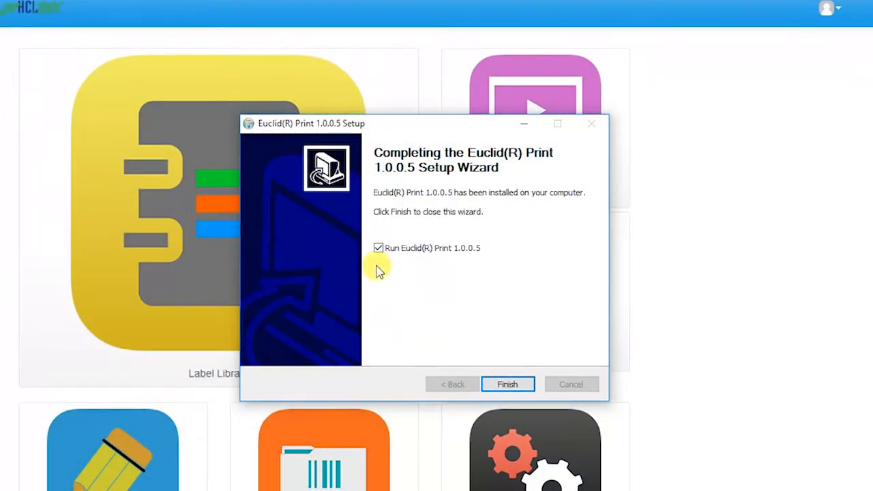
mouse_move(401, 300)
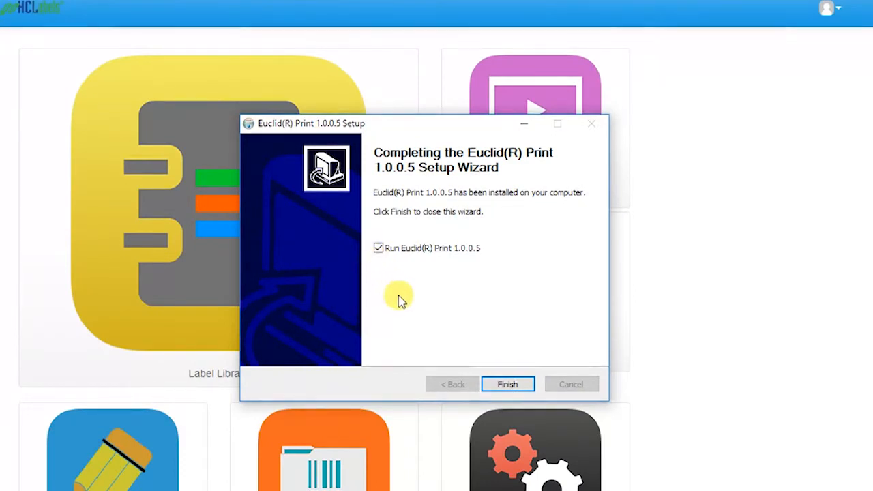
click(507, 384)
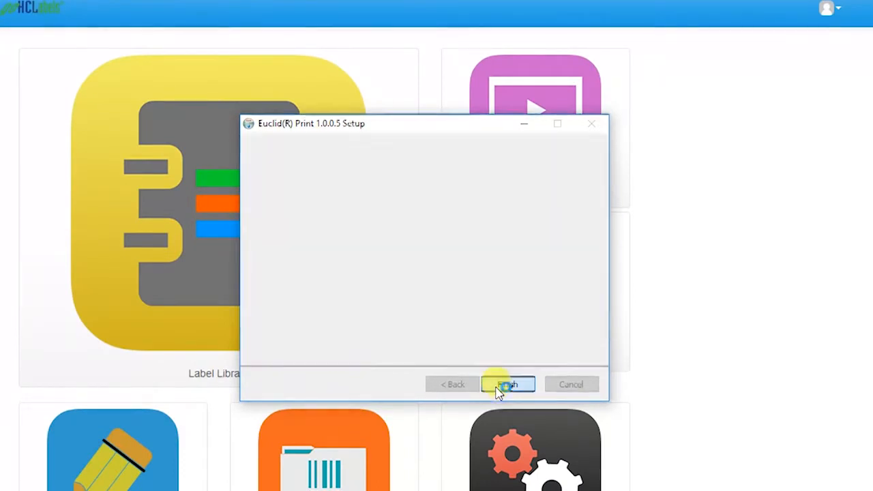
click(508, 384)
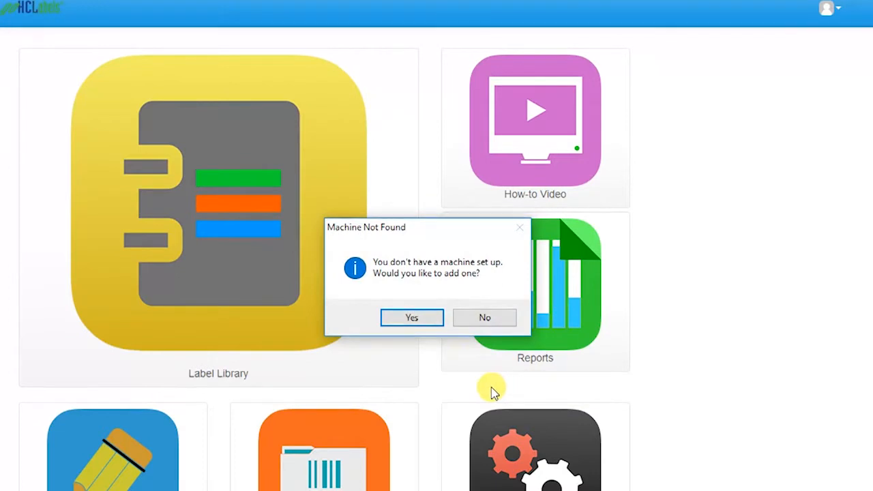
mouse_move(447, 275)
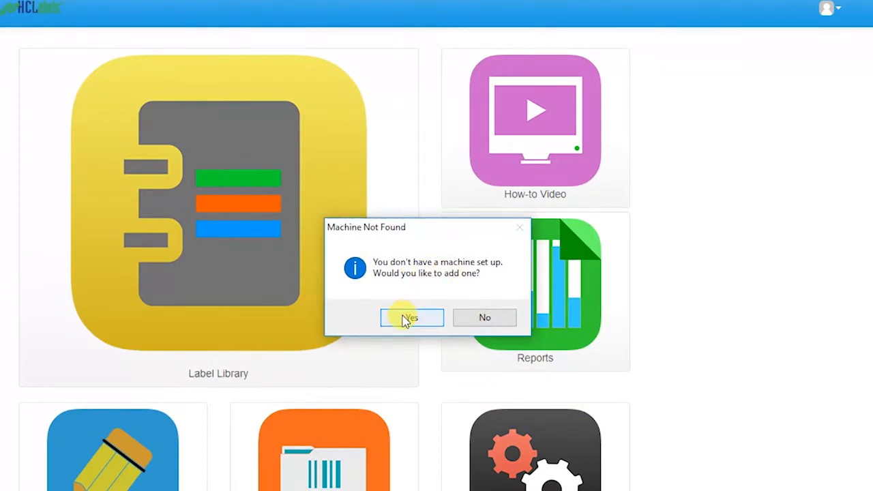
Add machine EC_14904_C as a printer through the Add Printer Wizard
click(411, 316)
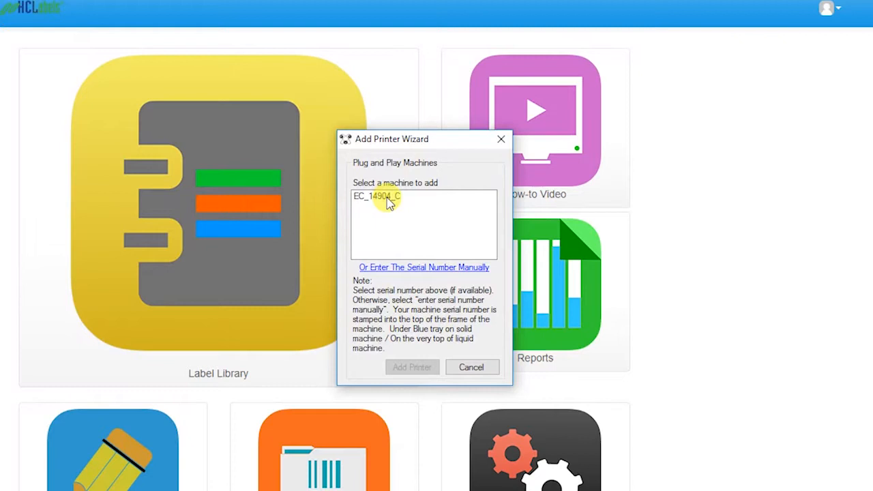
click(376, 196)
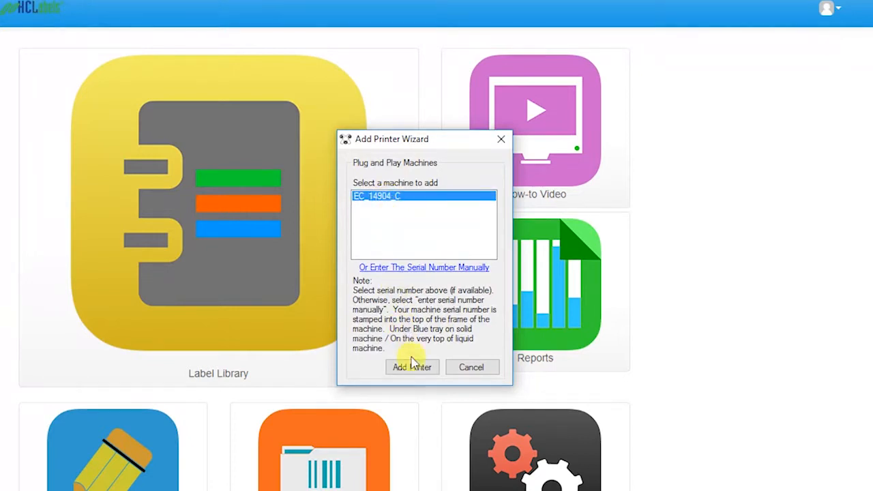
click(412, 367)
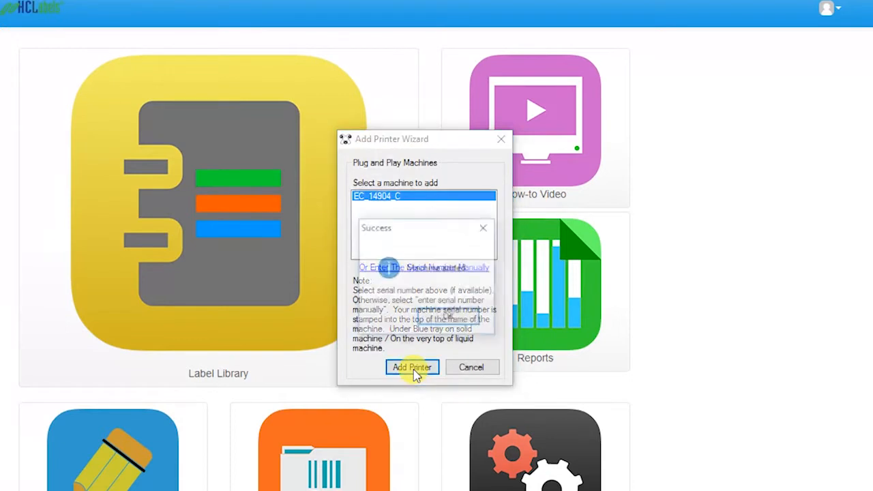
click(412, 367)
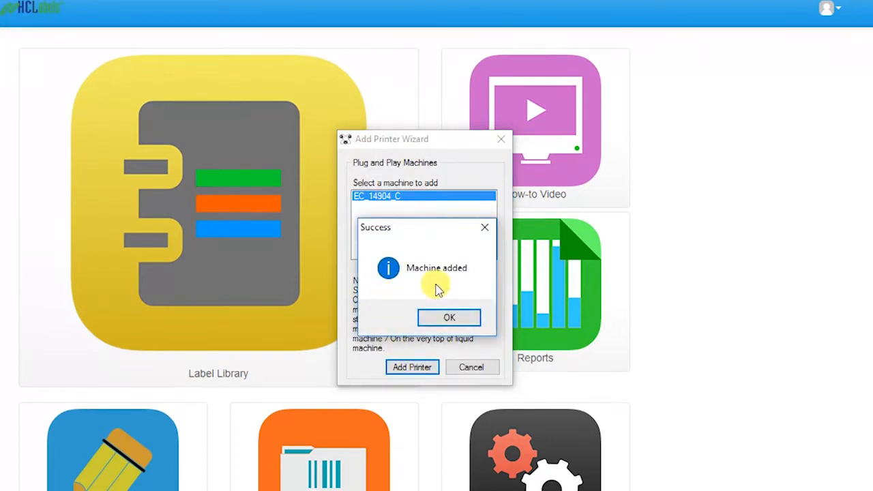
Acknowledge the added machine and review its port in Tools > Printer Settings, then close
click(448, 316)
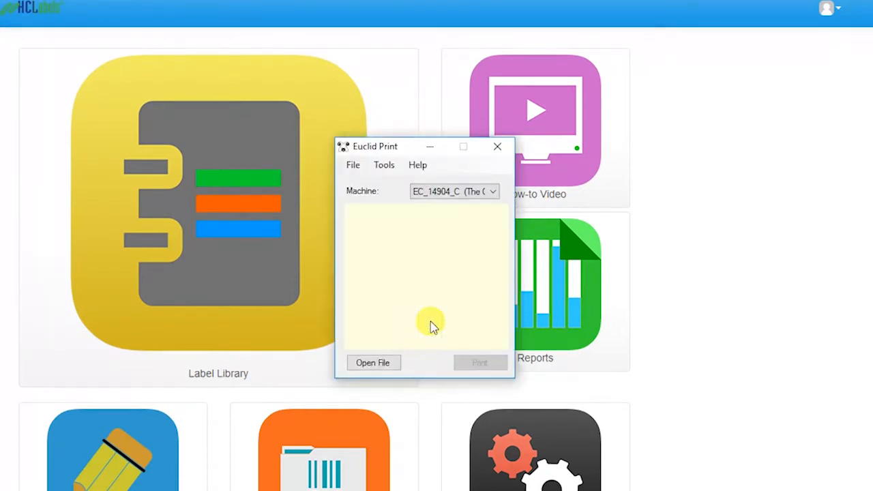
mouse_move(477, 207)
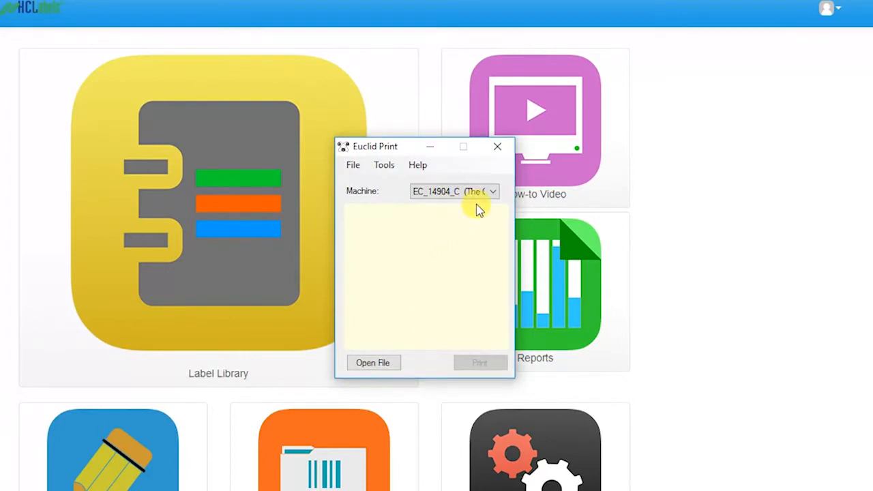
click(384, 164)
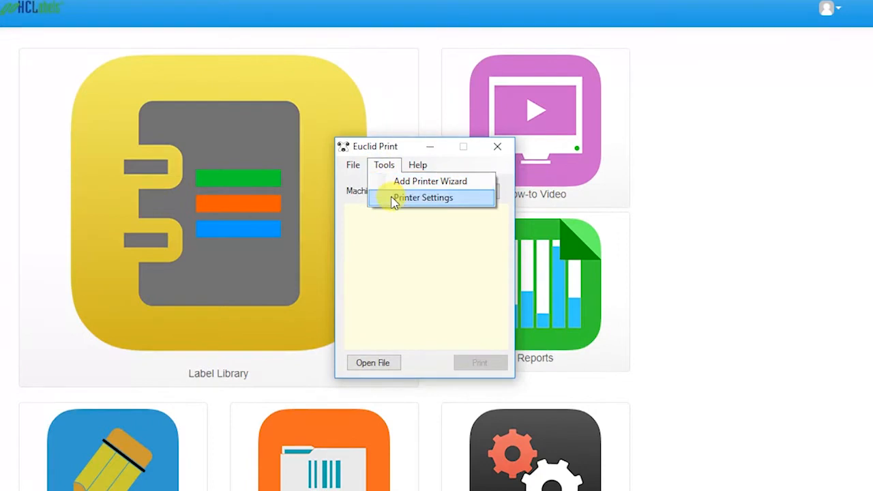
click(423, 197)
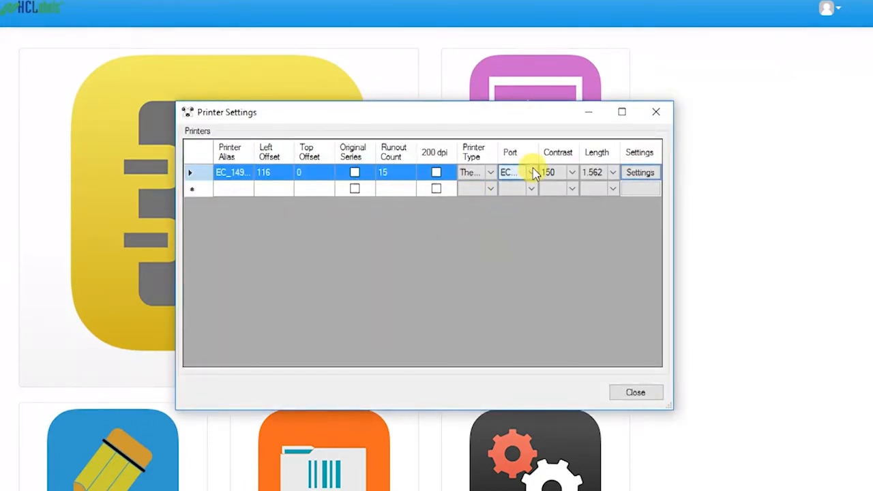
click(530, 172)
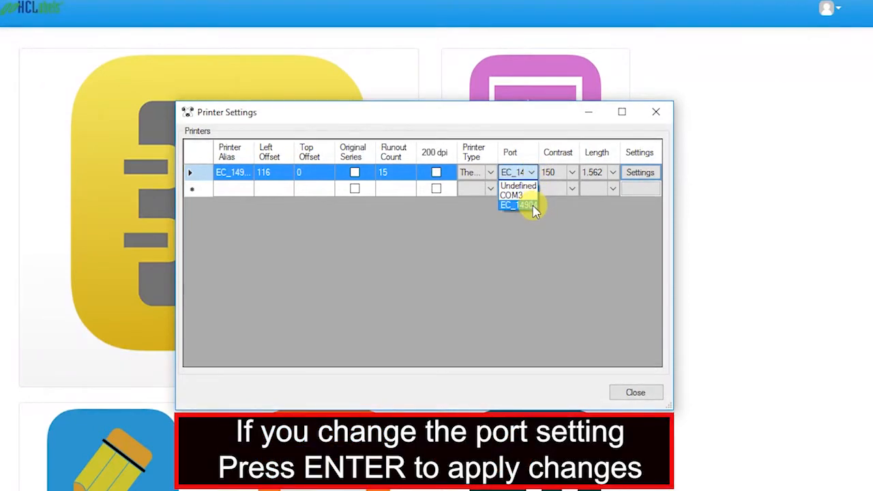
mouse_move(534, 235)
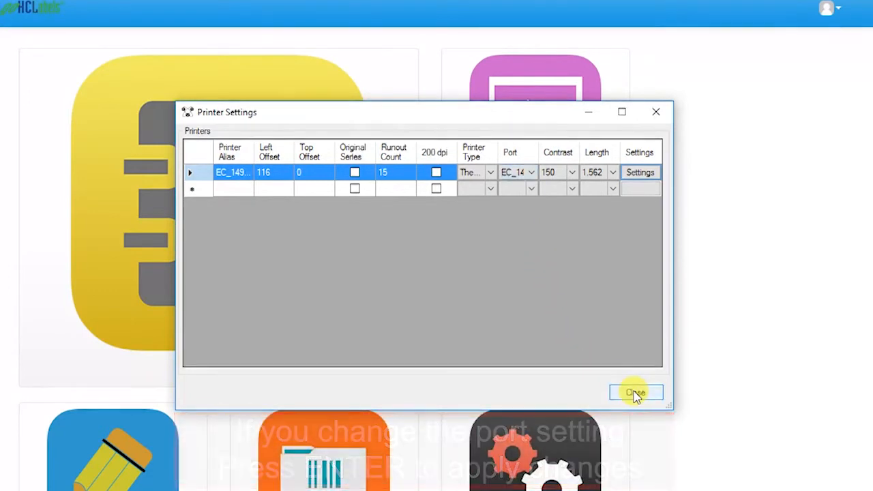
click(636, 393)
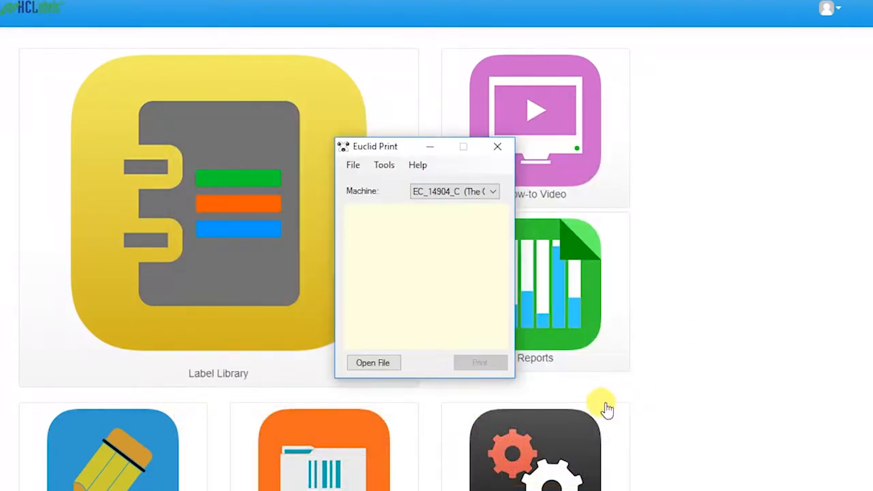
mouse_move(245, 254)
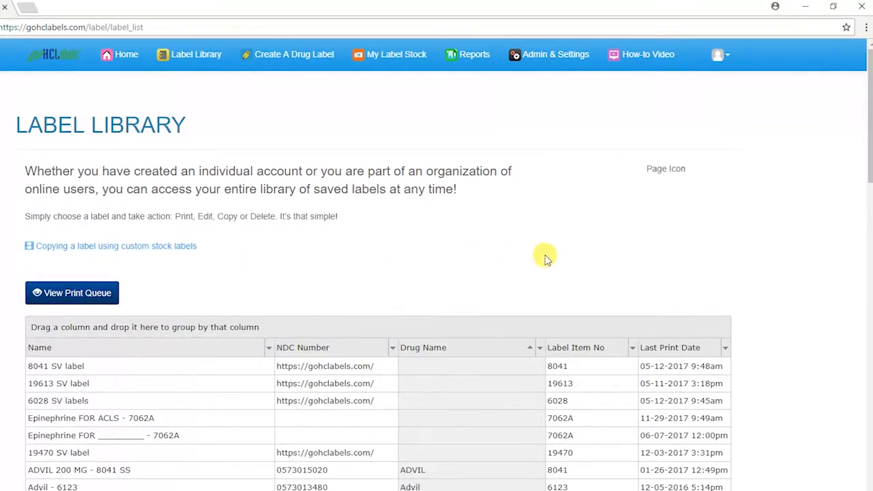
Choose The Cadet label from the Label Library and go to its Print a Label form
scroll(down, 3)
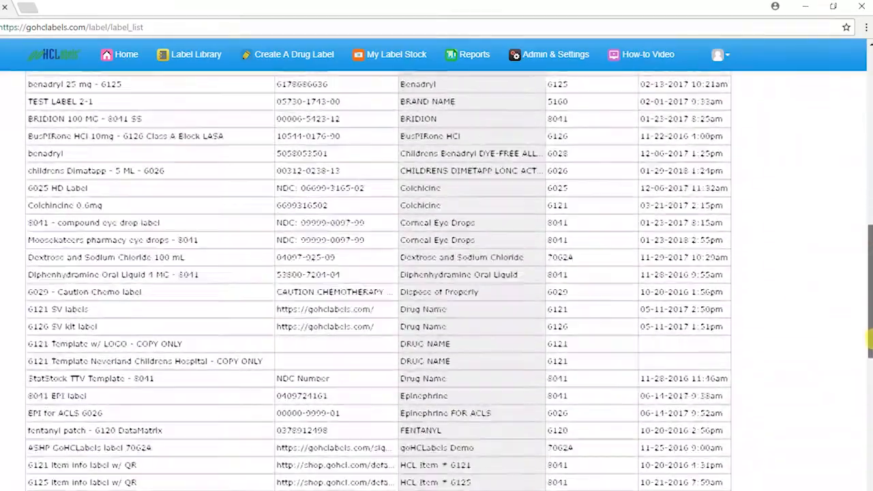
scroll(down, 3)
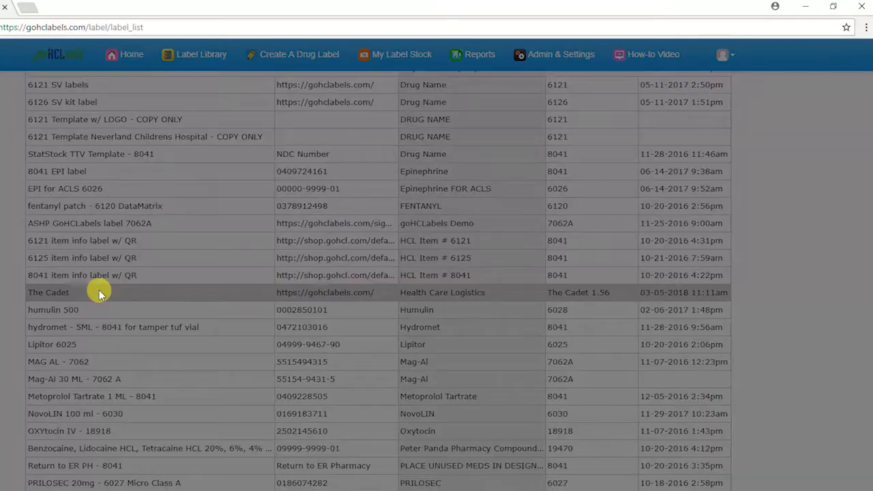
click(49, 292)
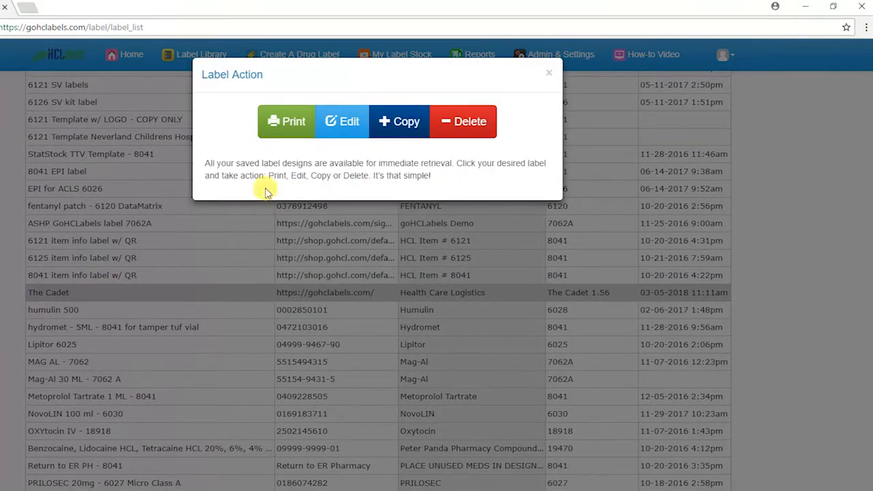
click(286, 120)
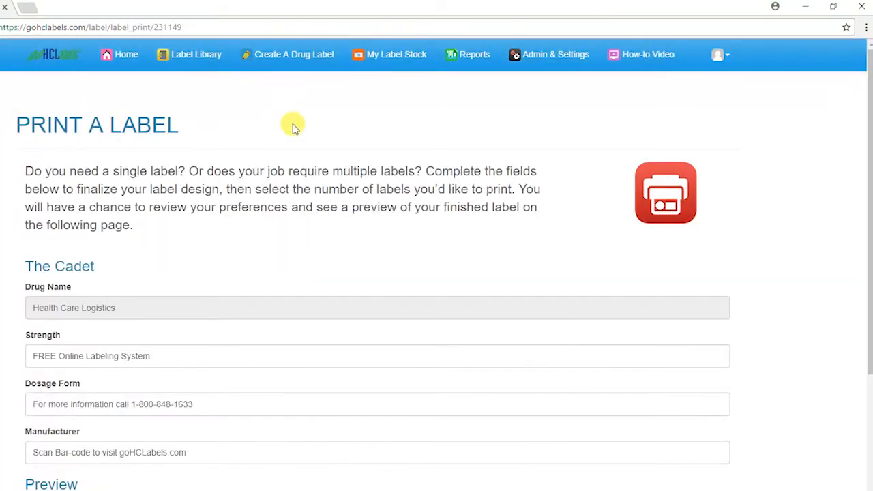
mouse_move(720, 262)
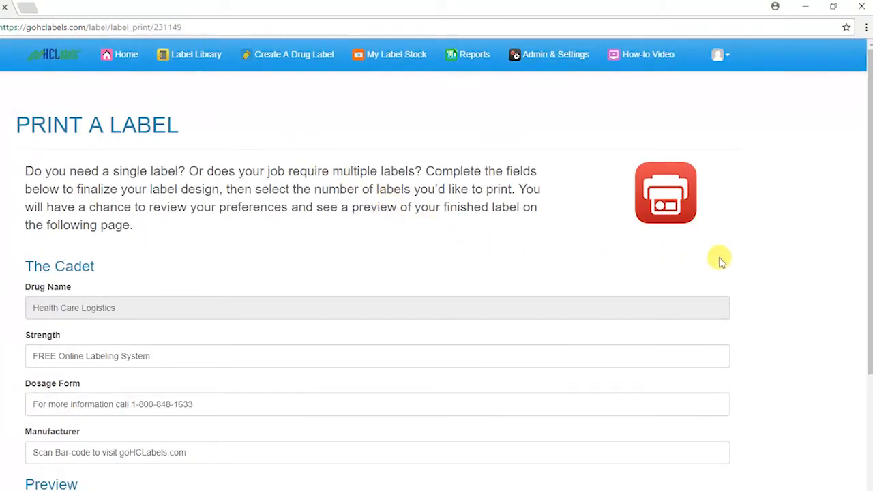
Set Number of Labels to 6 and submit The Cadet label for print review
scroll(down, 3)
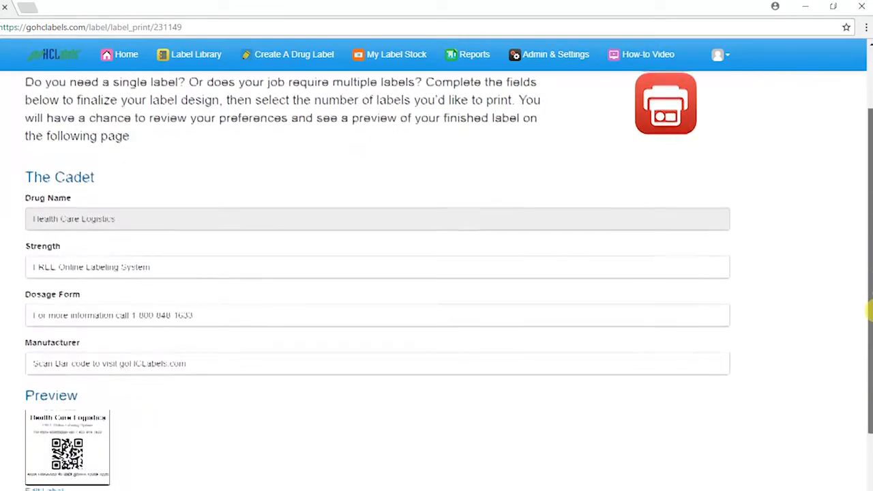
scroll(down, 3)
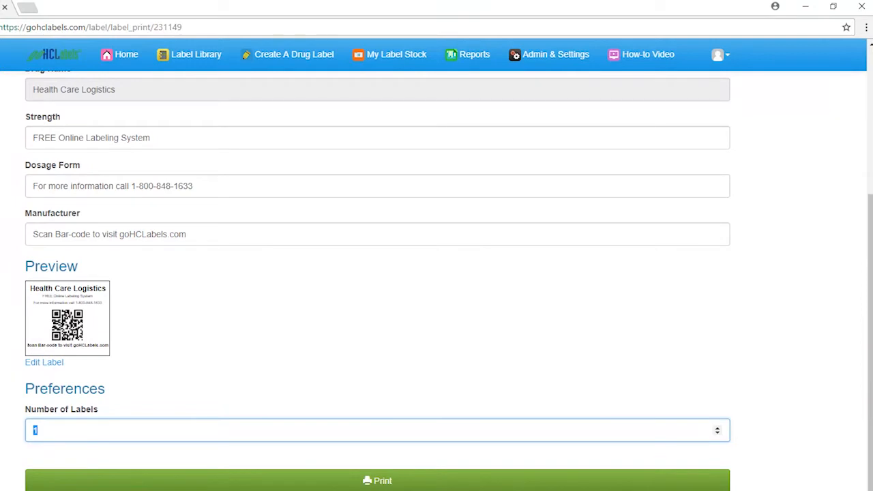
text(6)
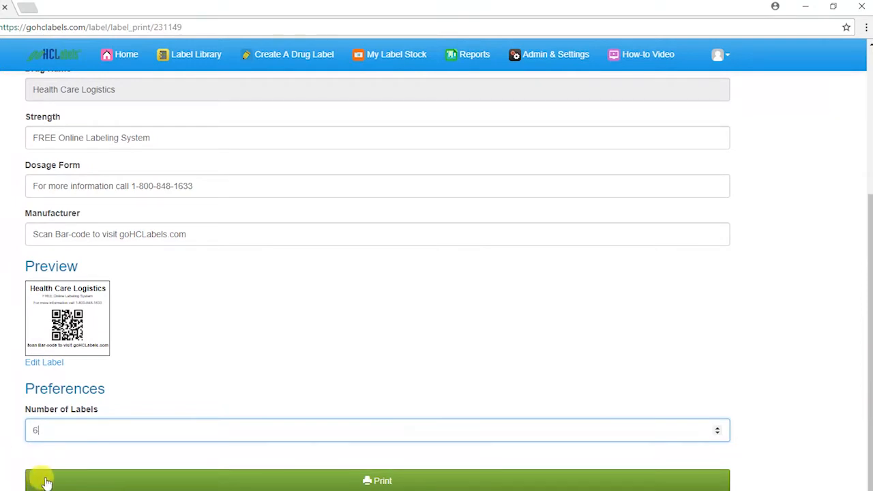
click(376, 480)
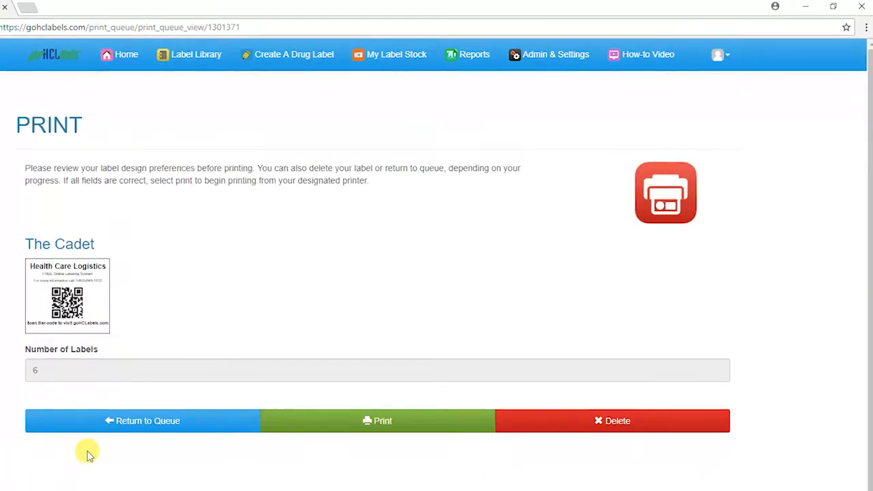
mouse_move(303, 415)
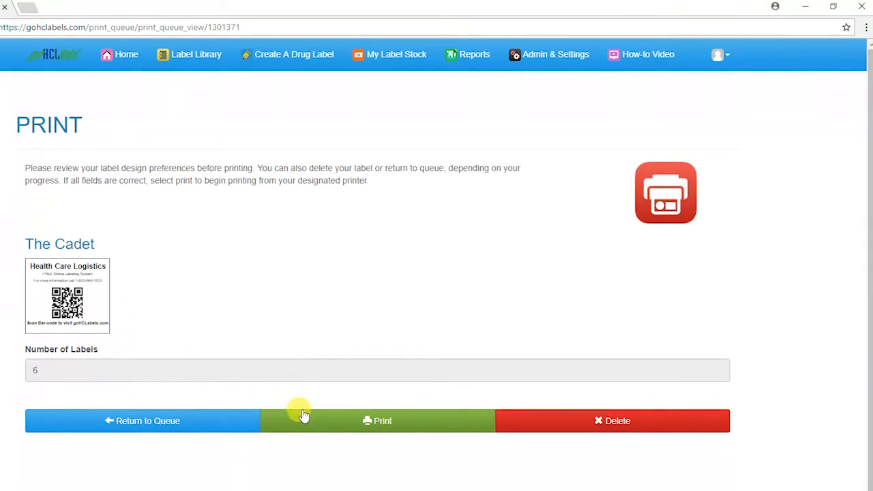
Start printing, then always allow pop-ups from gohclabels.com after the print pop-up is blocked
click(376, 420)
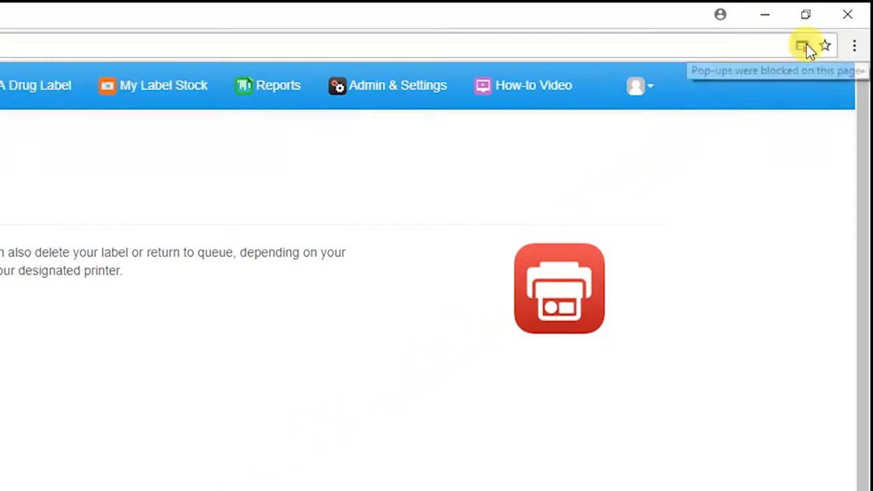
click(801, 45)
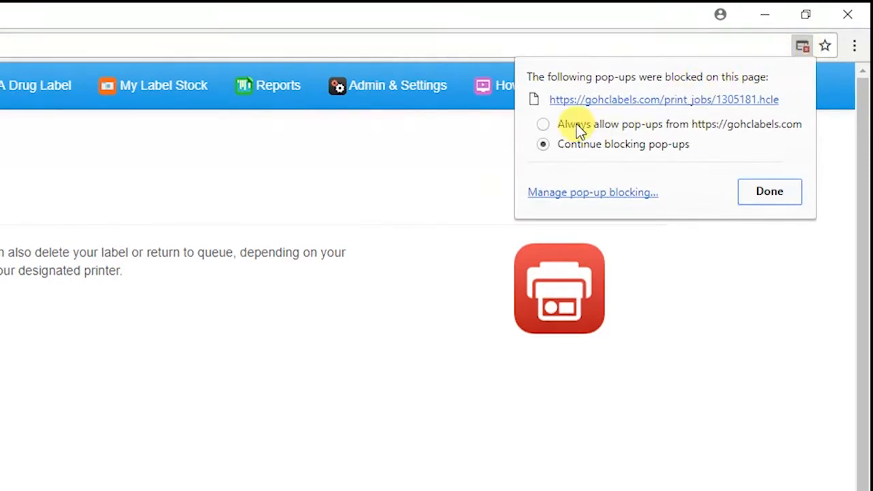
click(543, 124)
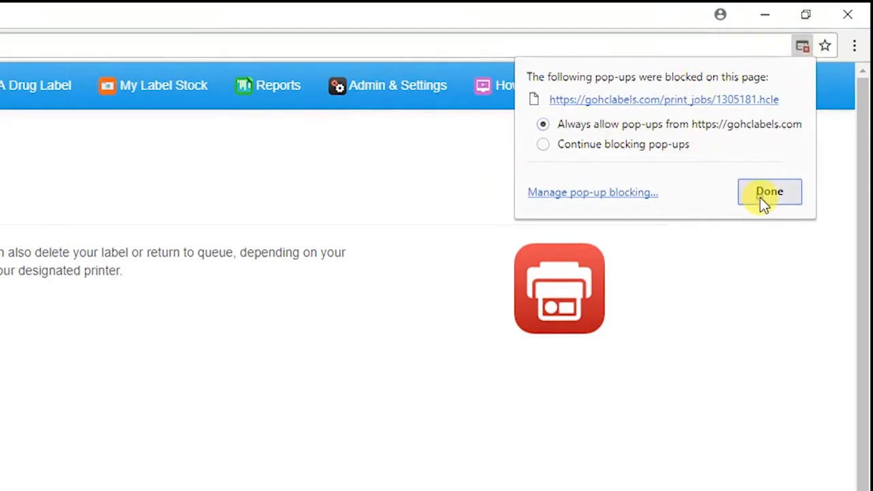
click(769, 191)
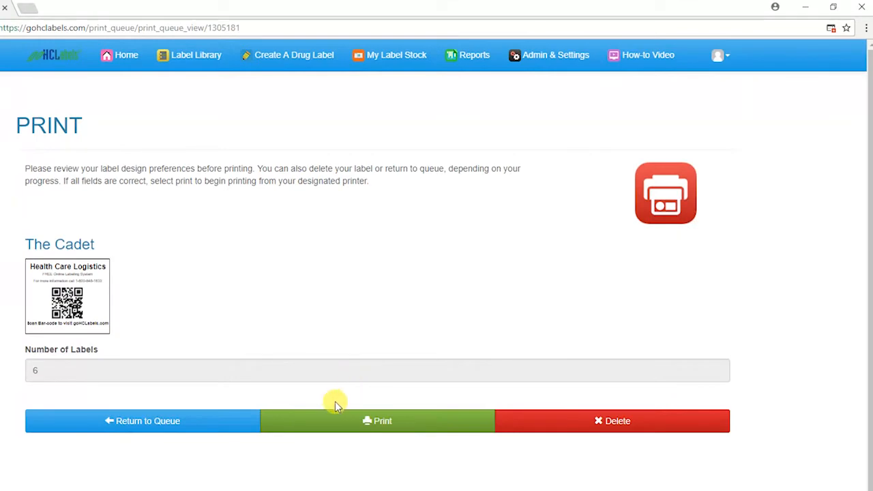
click(376, 420)
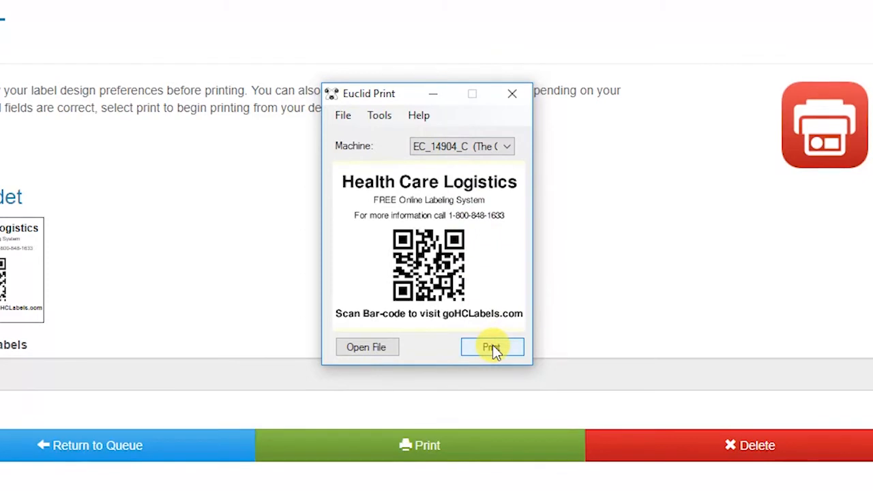
Queue the Health Care Logistics label for 6 packages and start the job on EC_14904_C
click(490, 348)
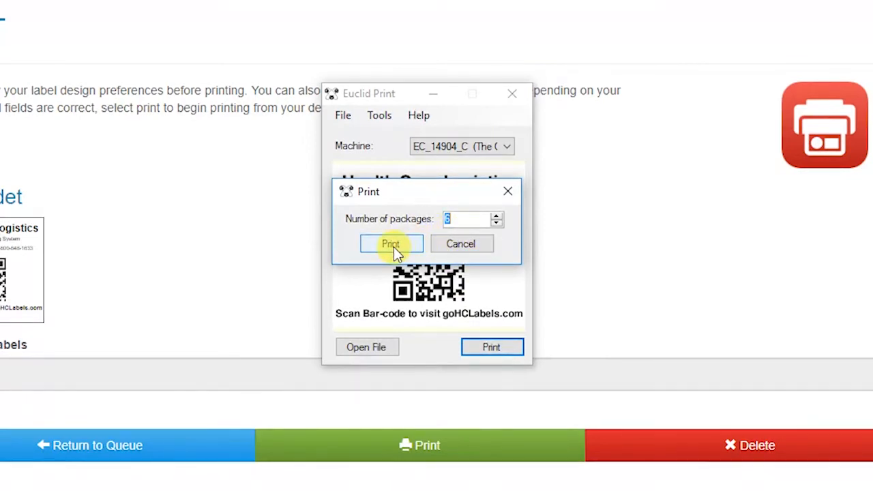
click(390, 243)
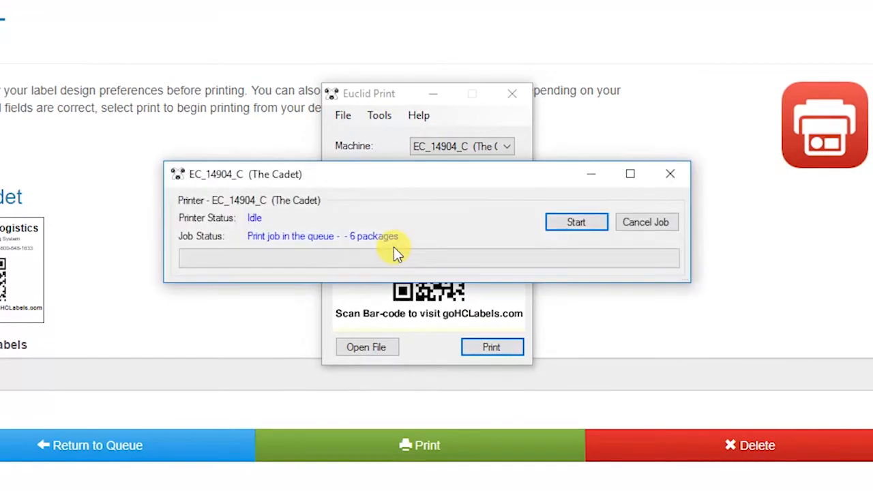
mouse_move(425, 245)
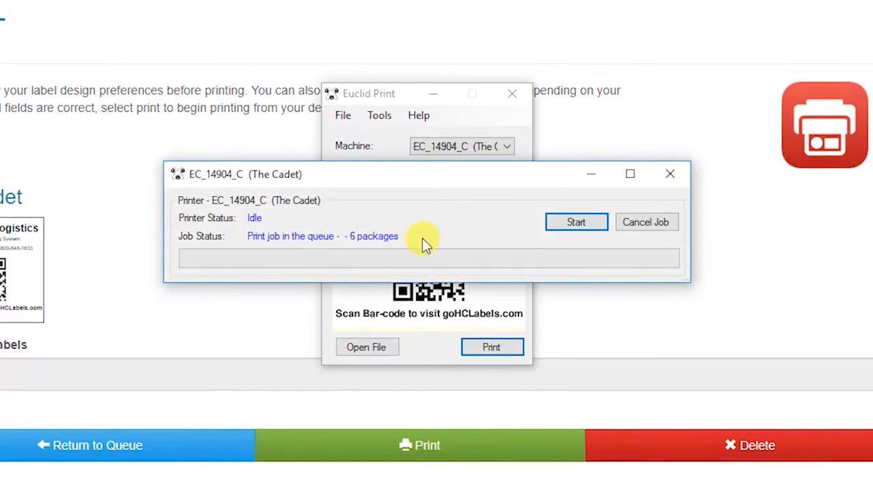
click(576, 221)
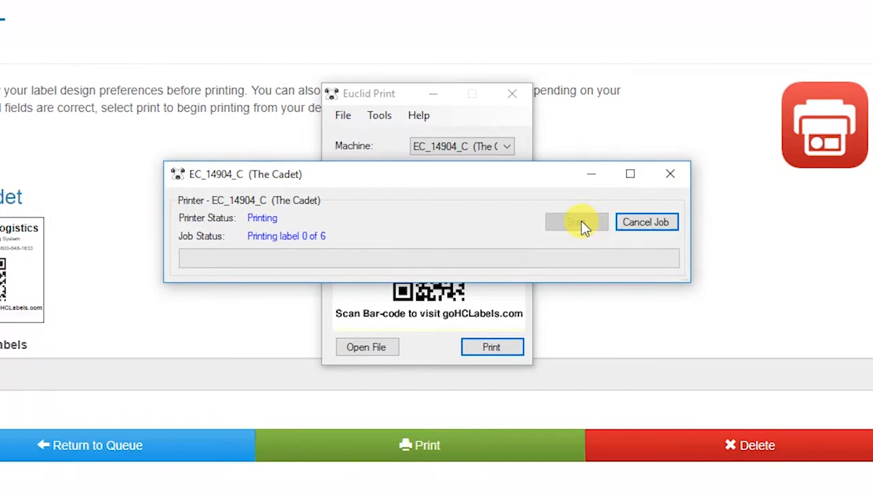